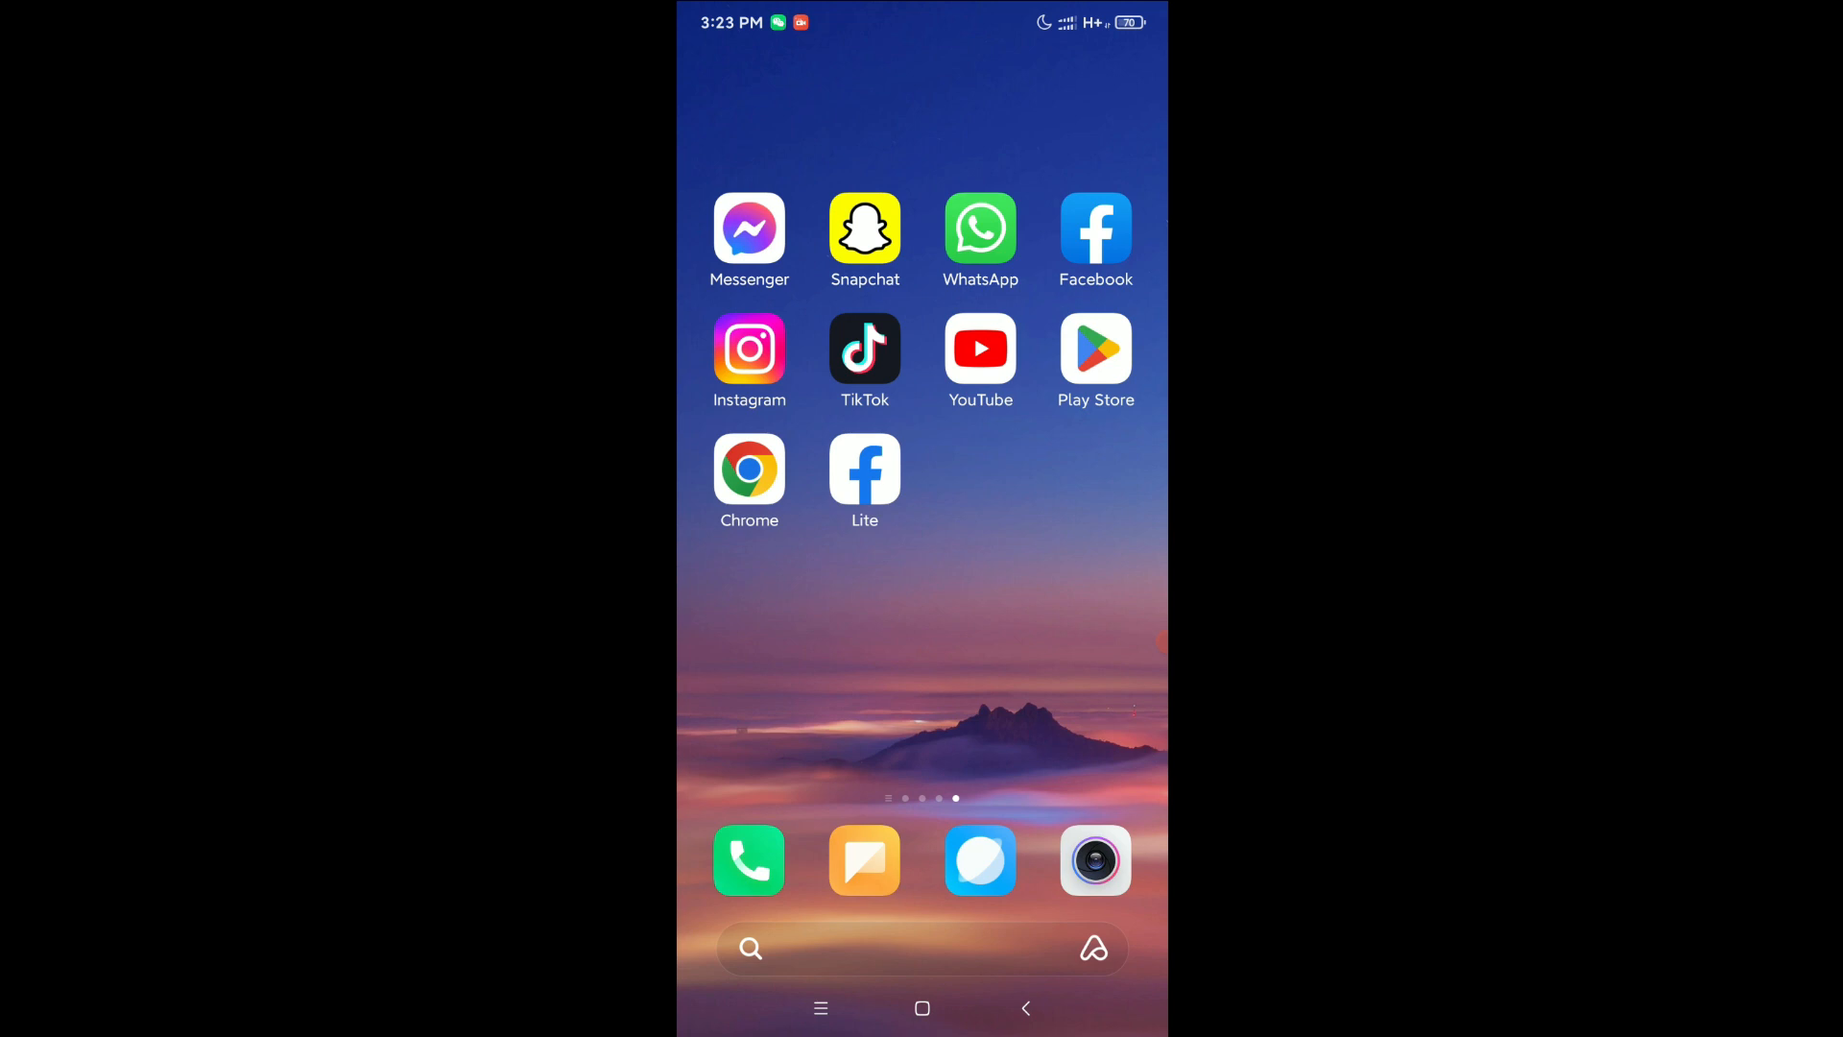
- Launch Facebook and reach the account's own profile page via the menu
left_click(1095, 229)
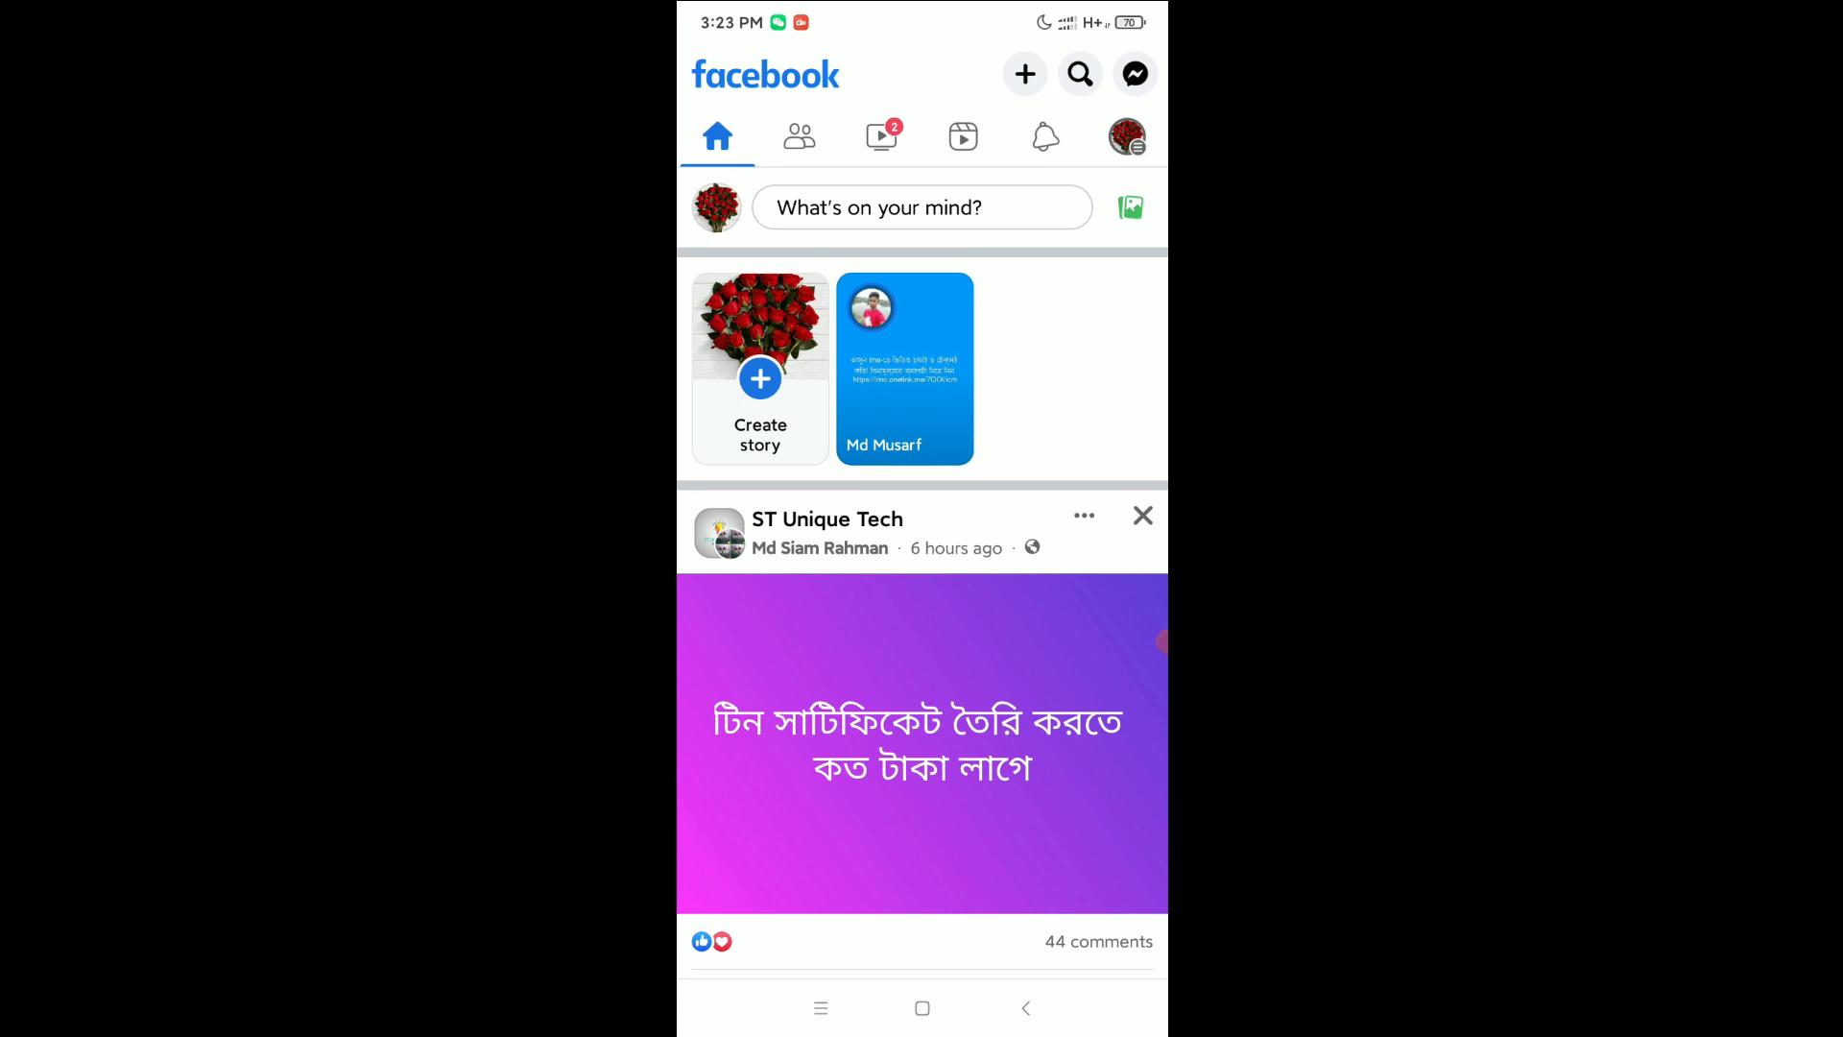
left_click(1125, 134)
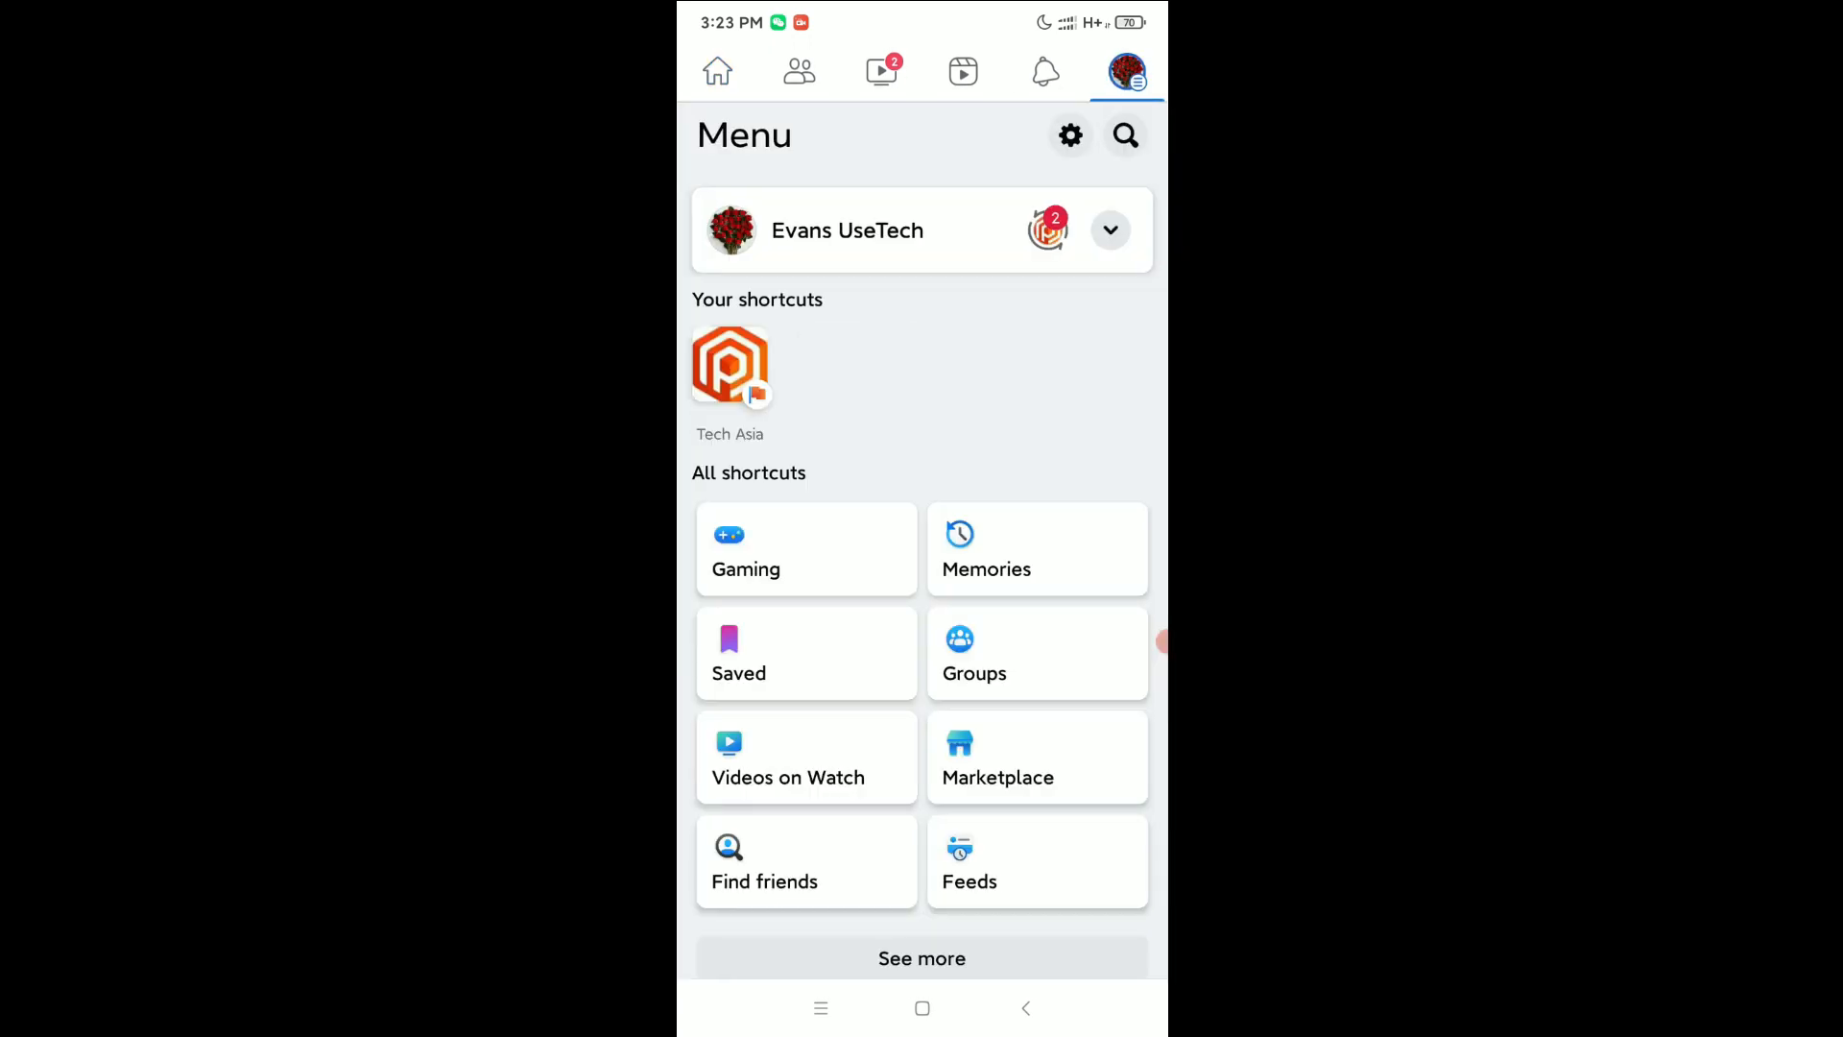
left_click(846, 228)
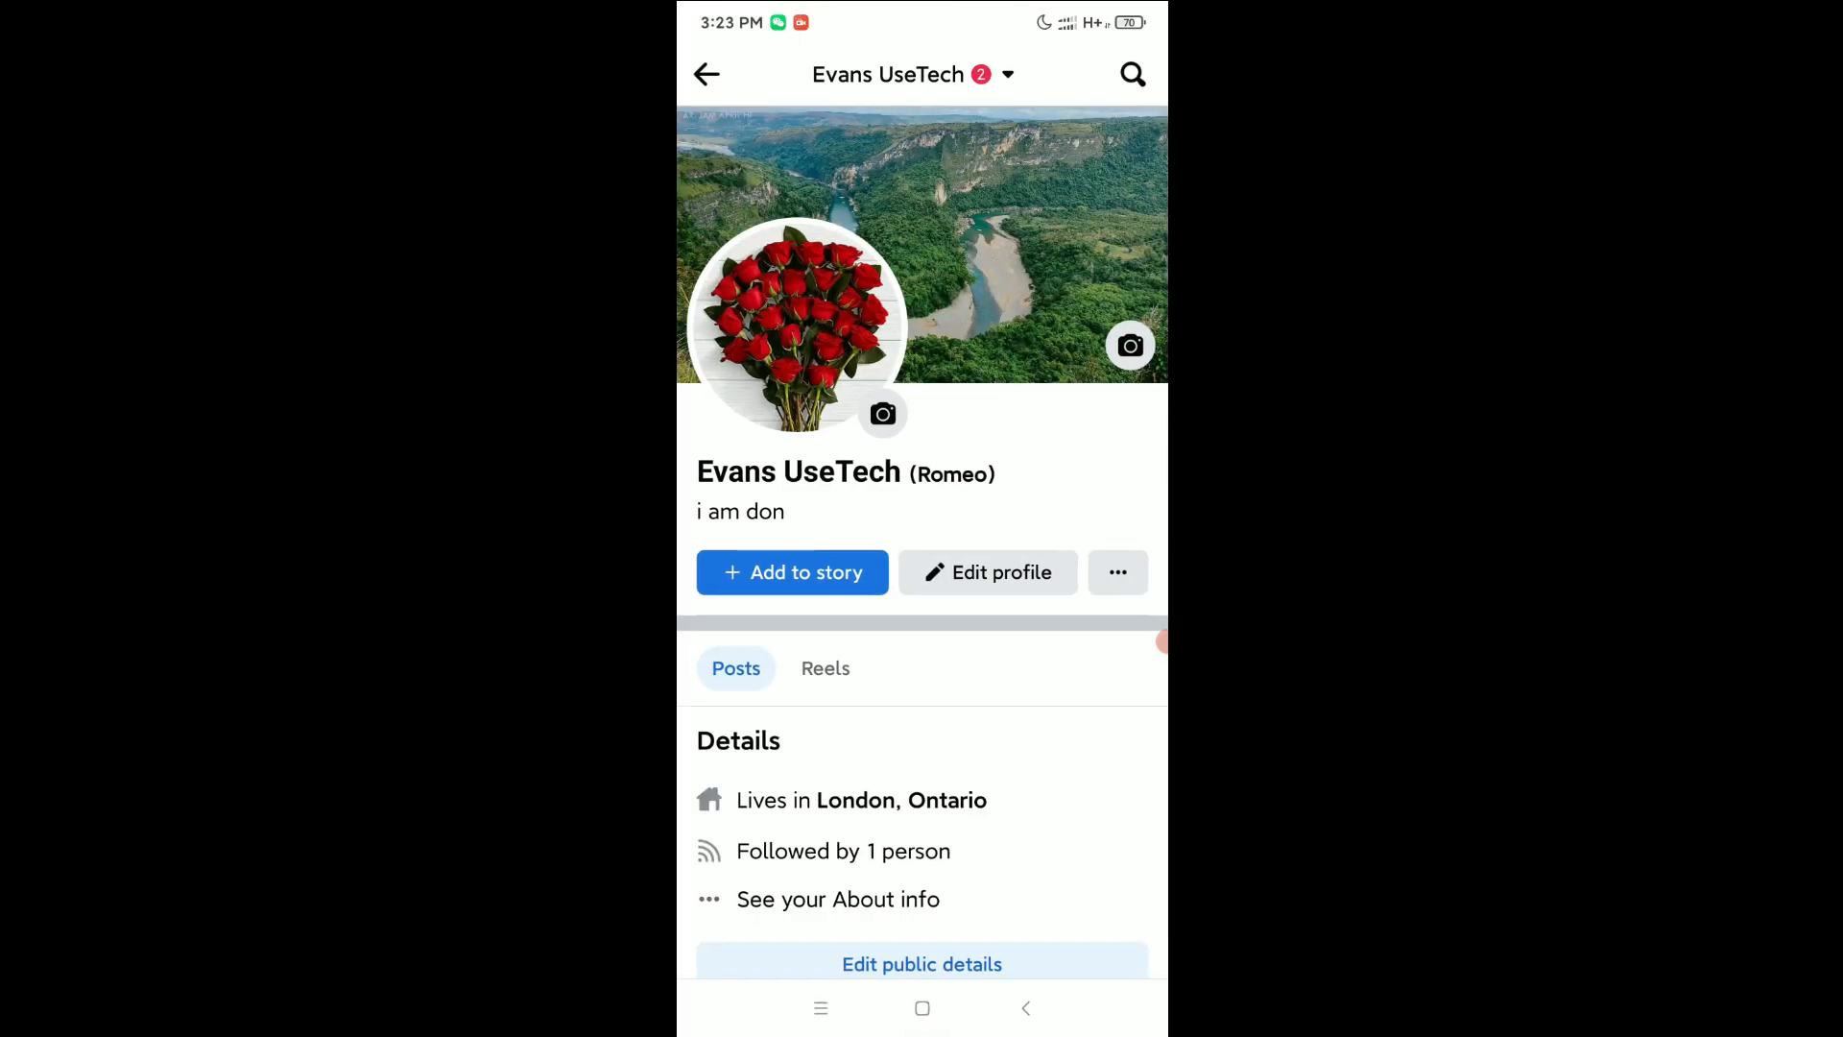
- Enter profile editing and bring up the full About info page
left_click(987, 572)
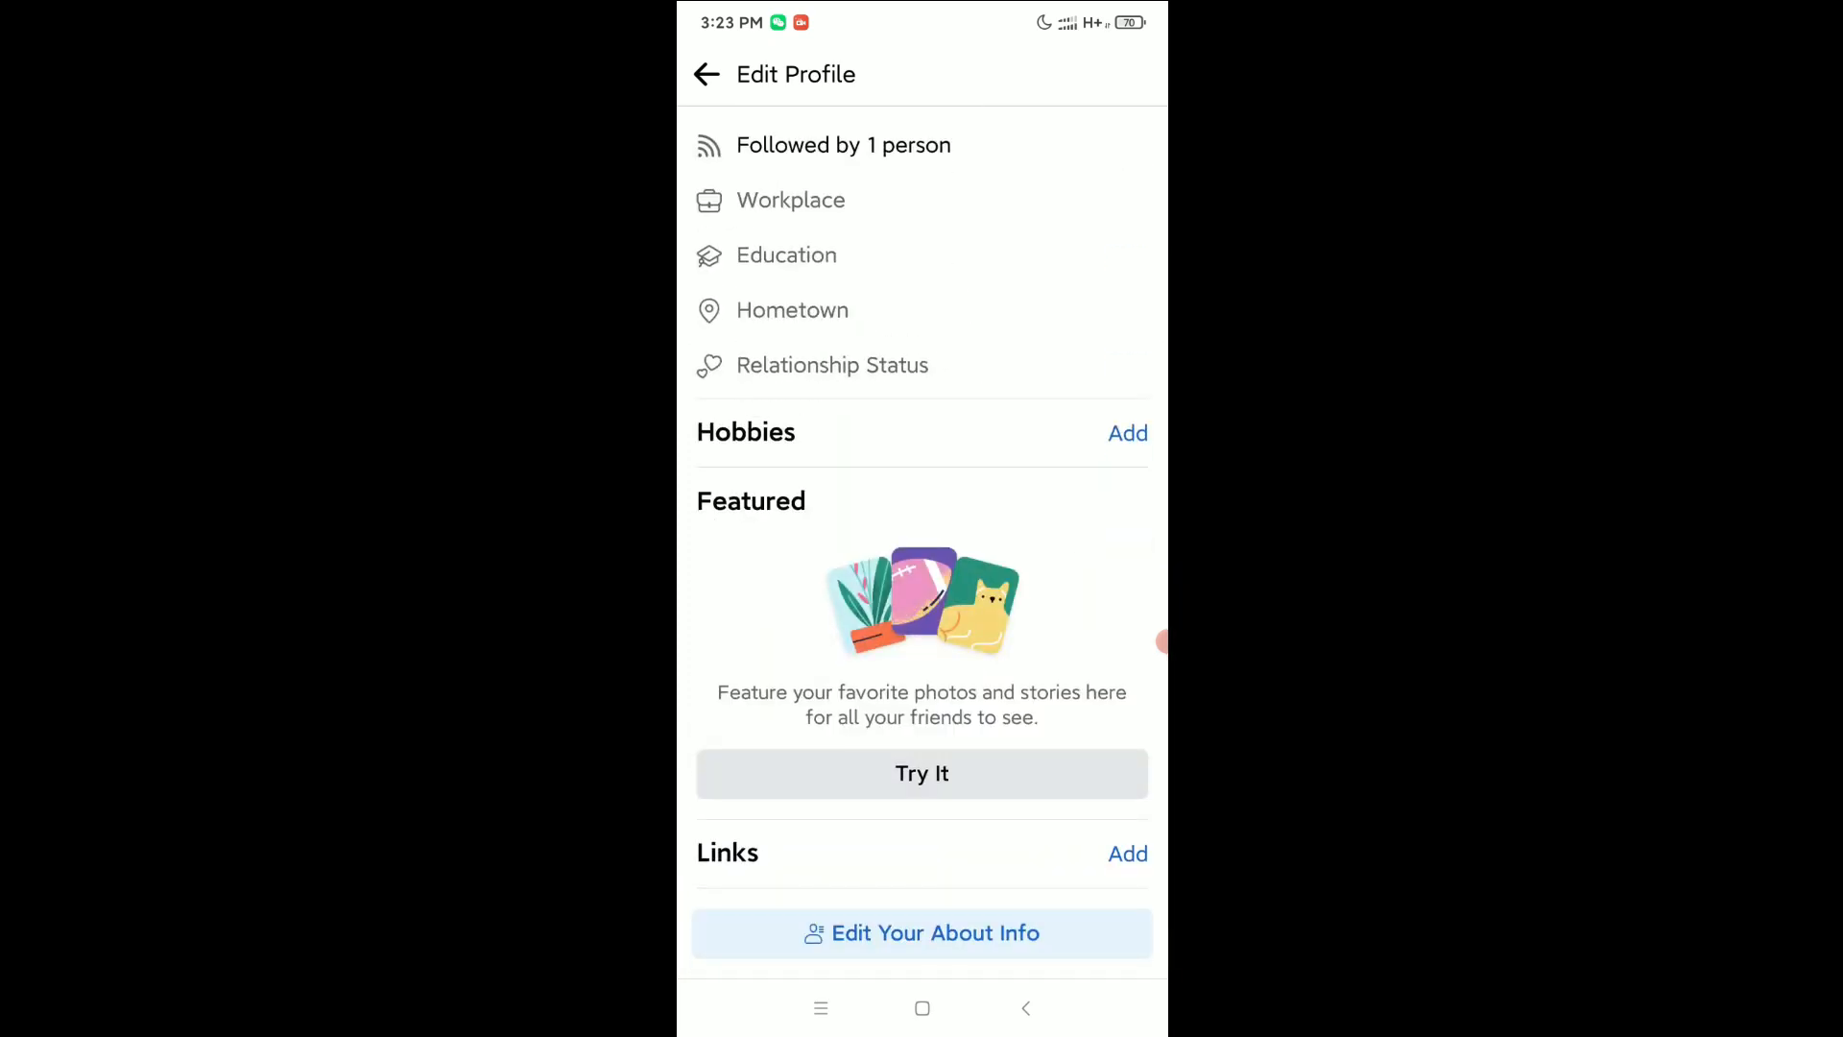
left_click(921, 933)
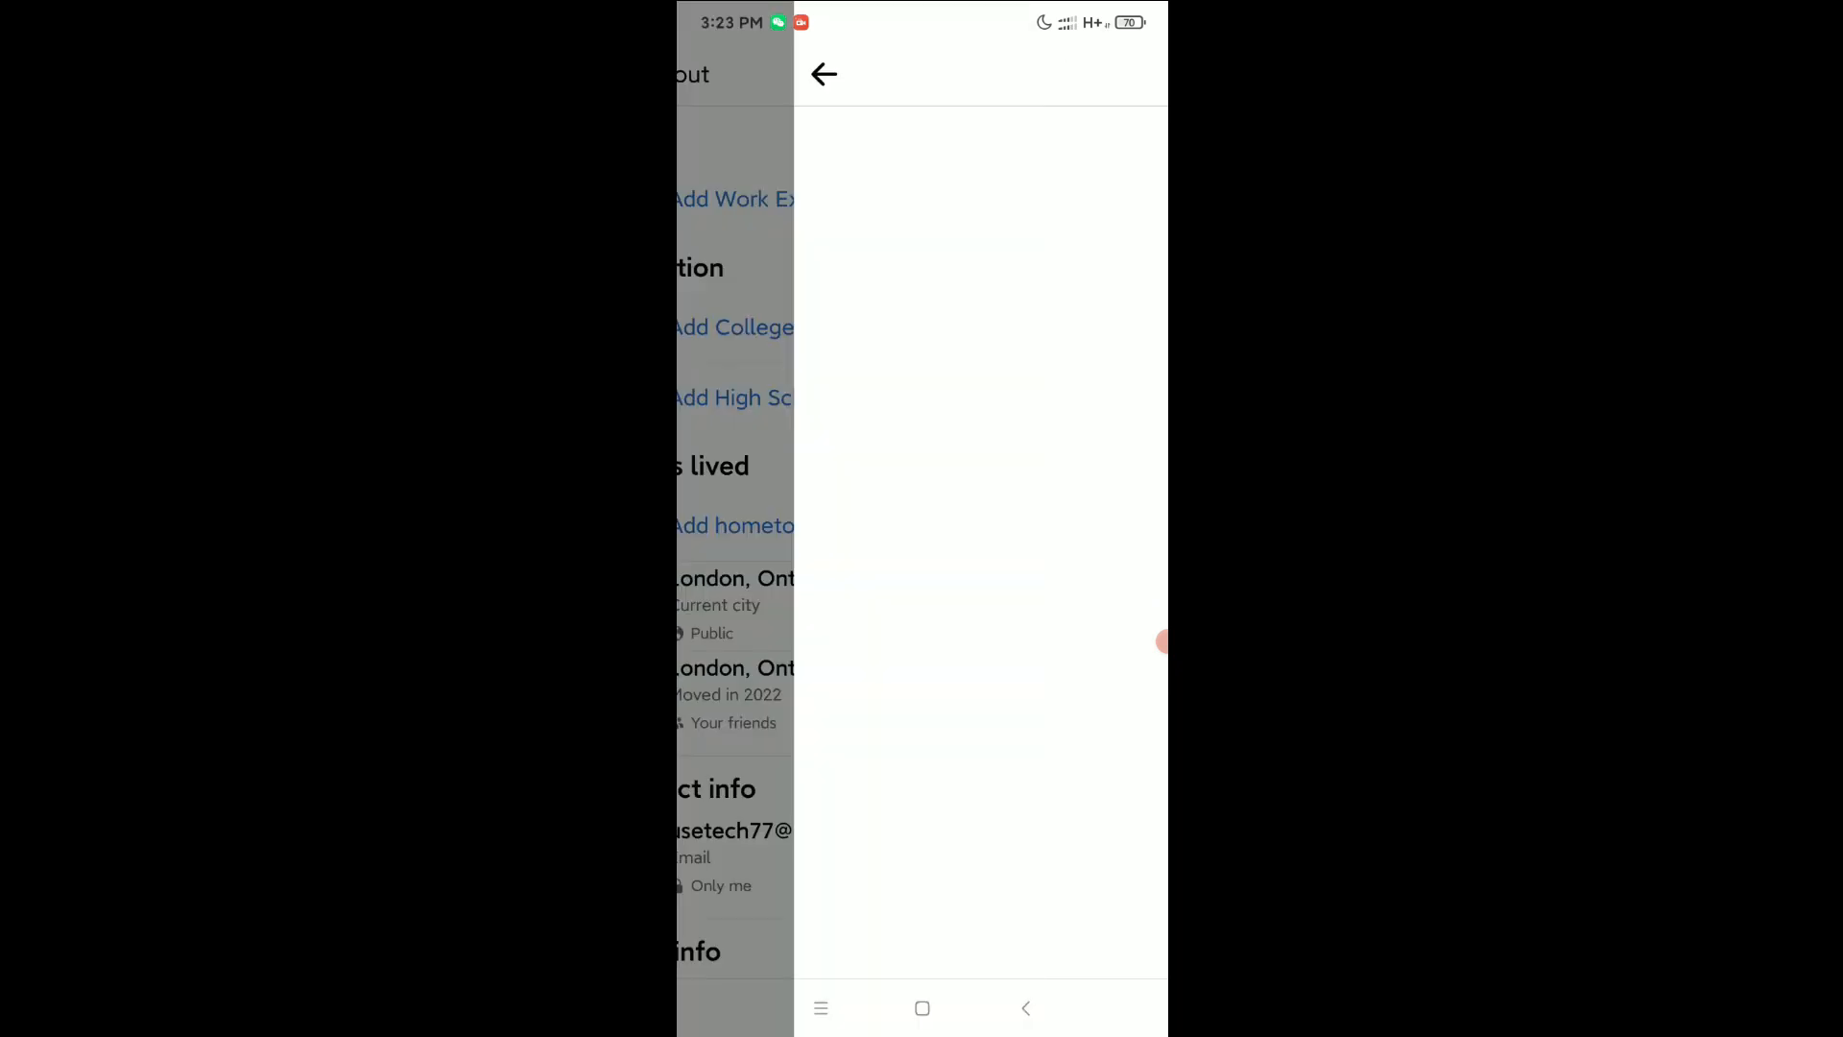
- Reach Manage contact info and start the Add email address form
left_click(823, 75)
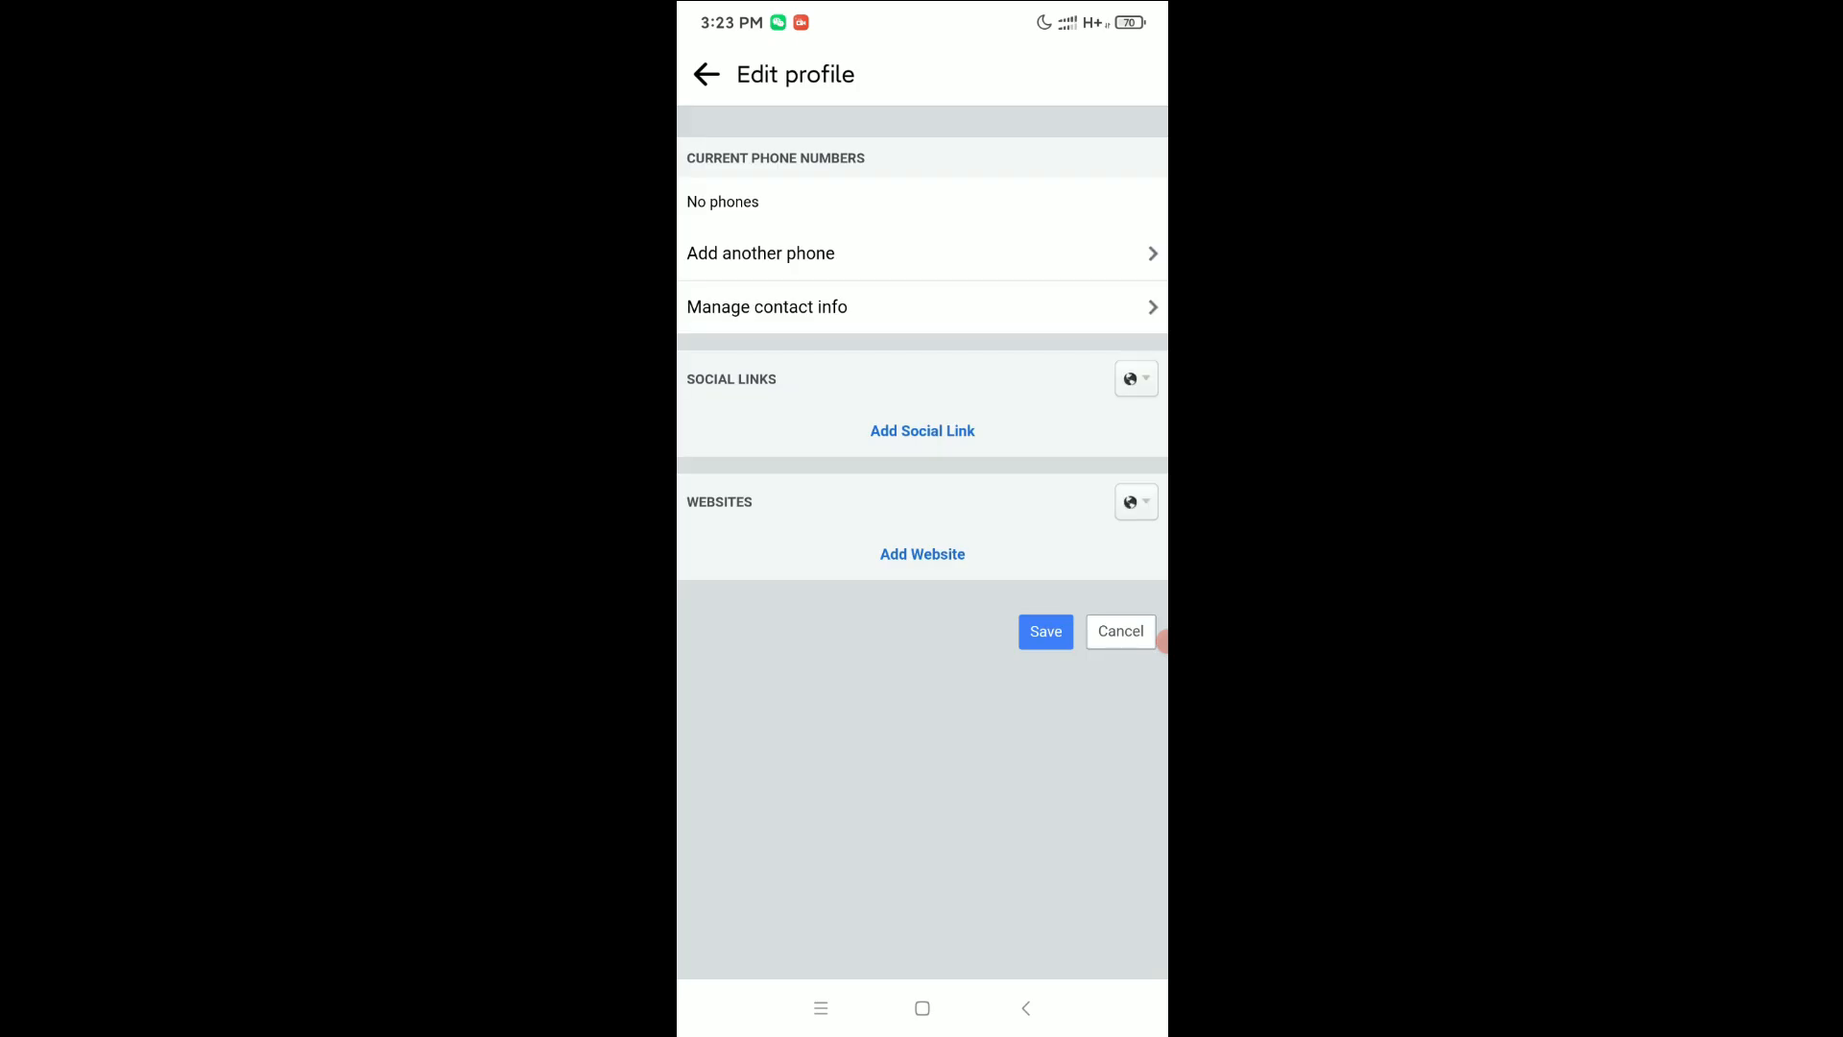
left_click(766, 307)
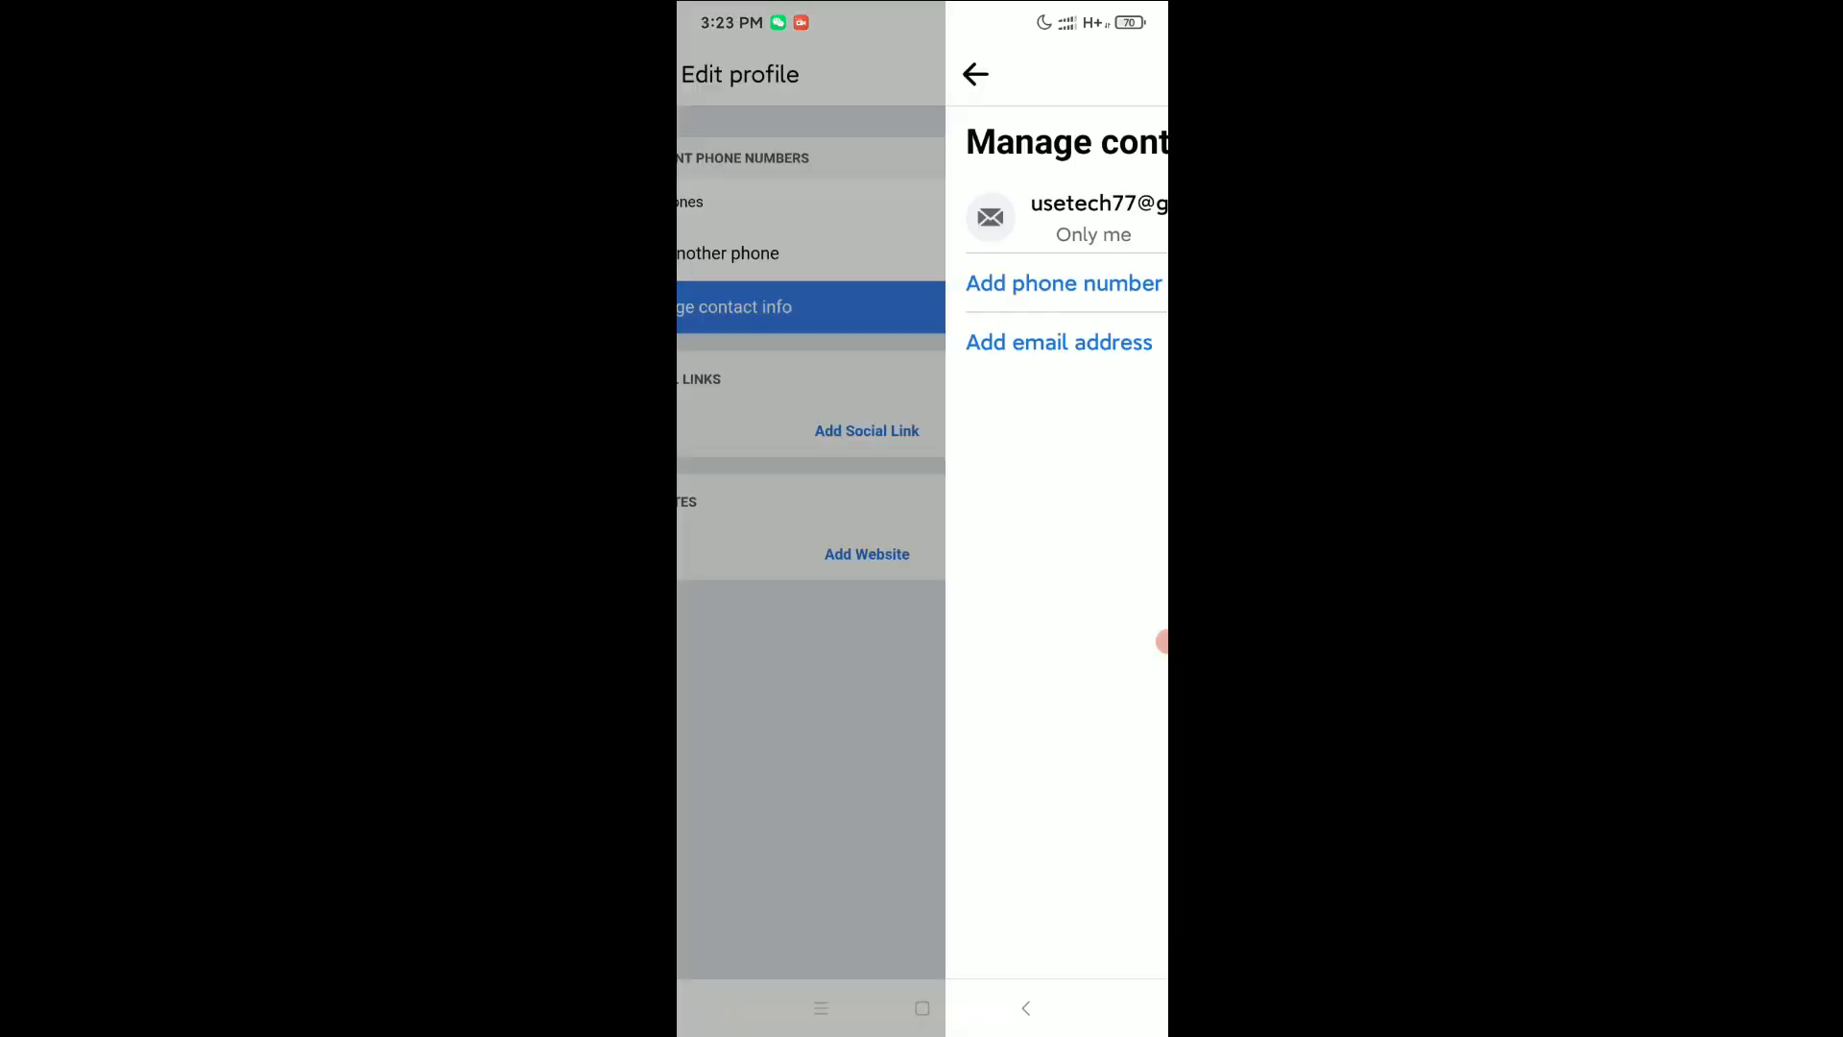
left_click(741, 308)
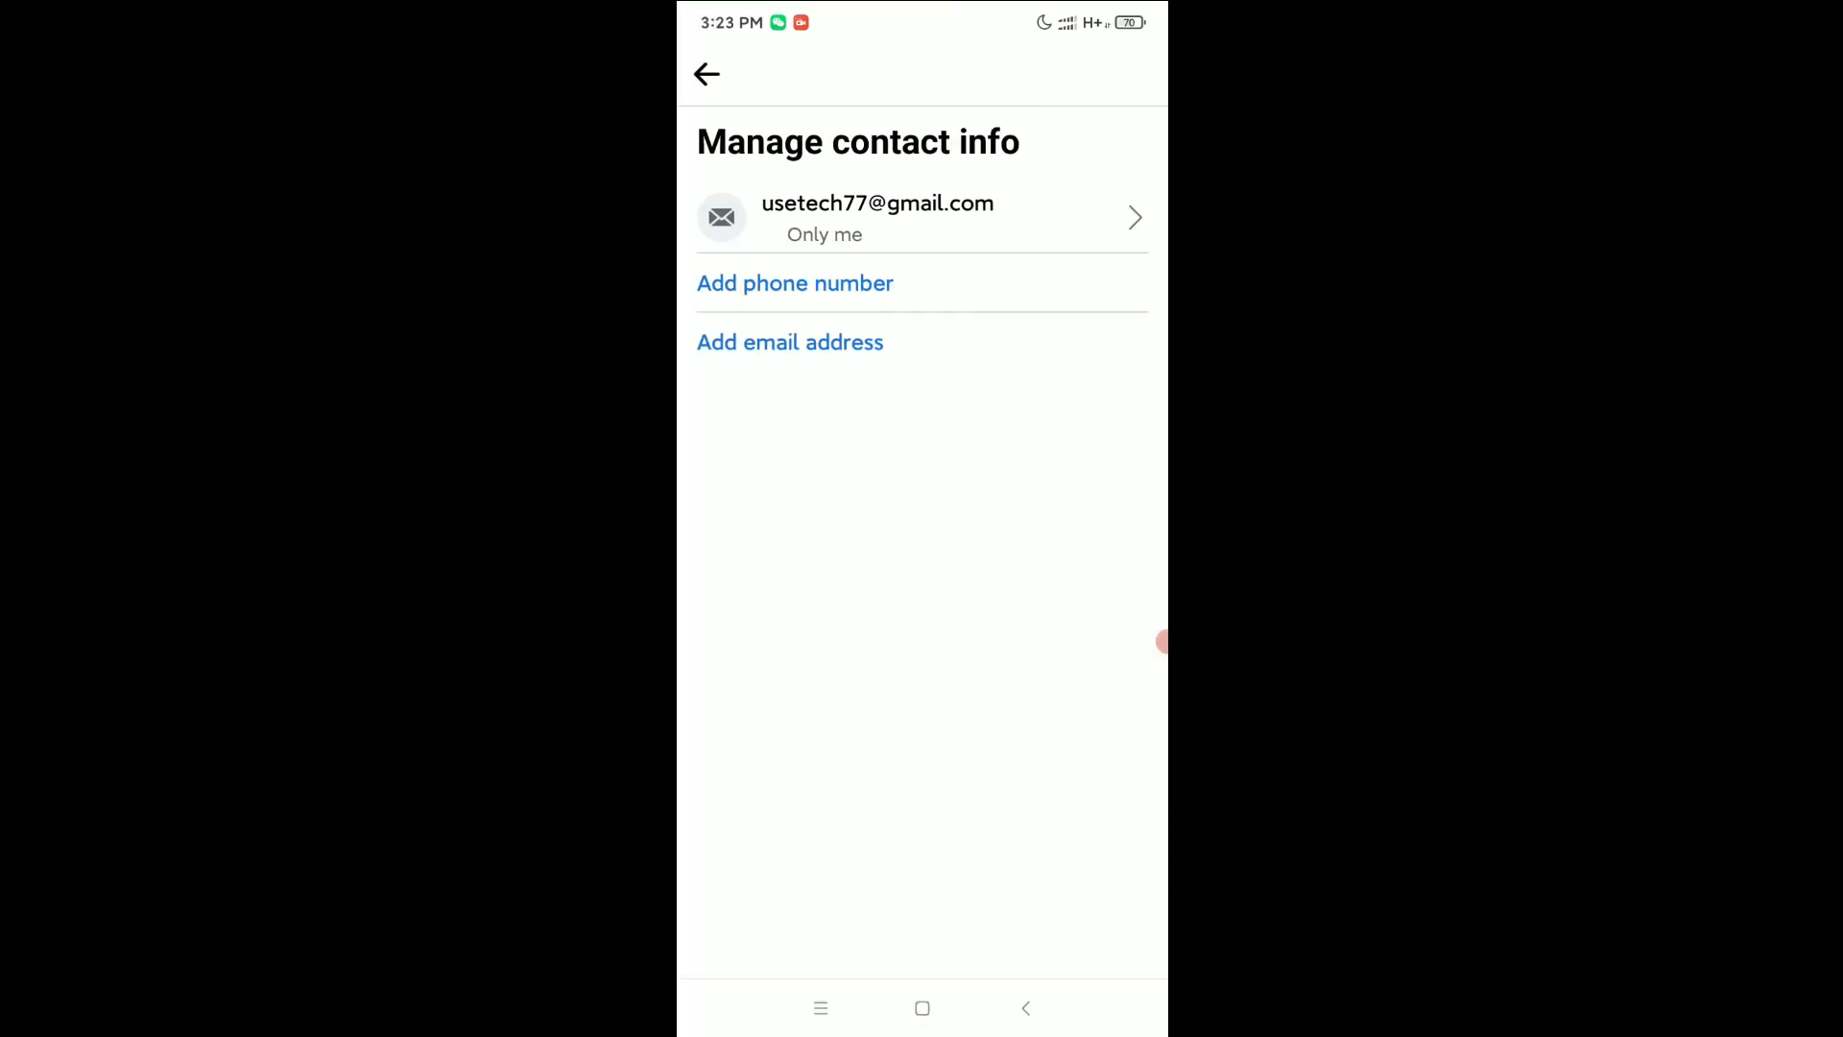
left_click(789, 342)
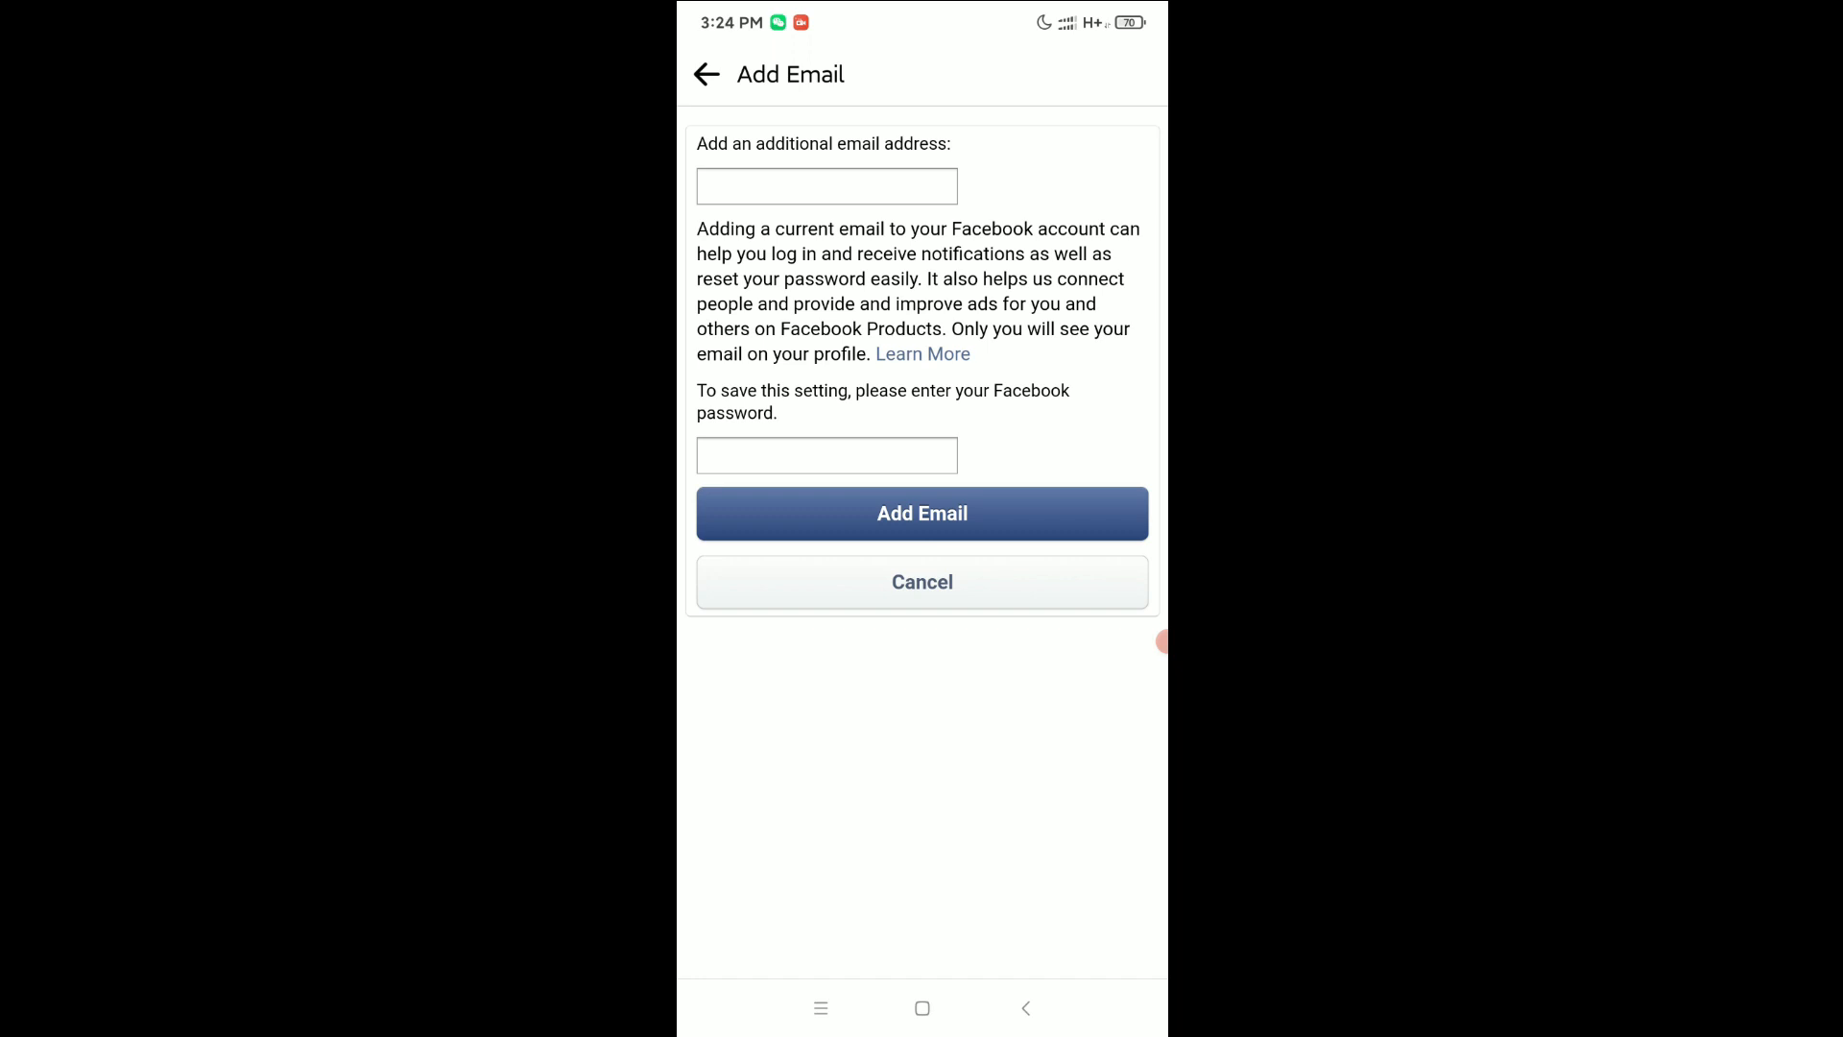
left_click(825, 187)
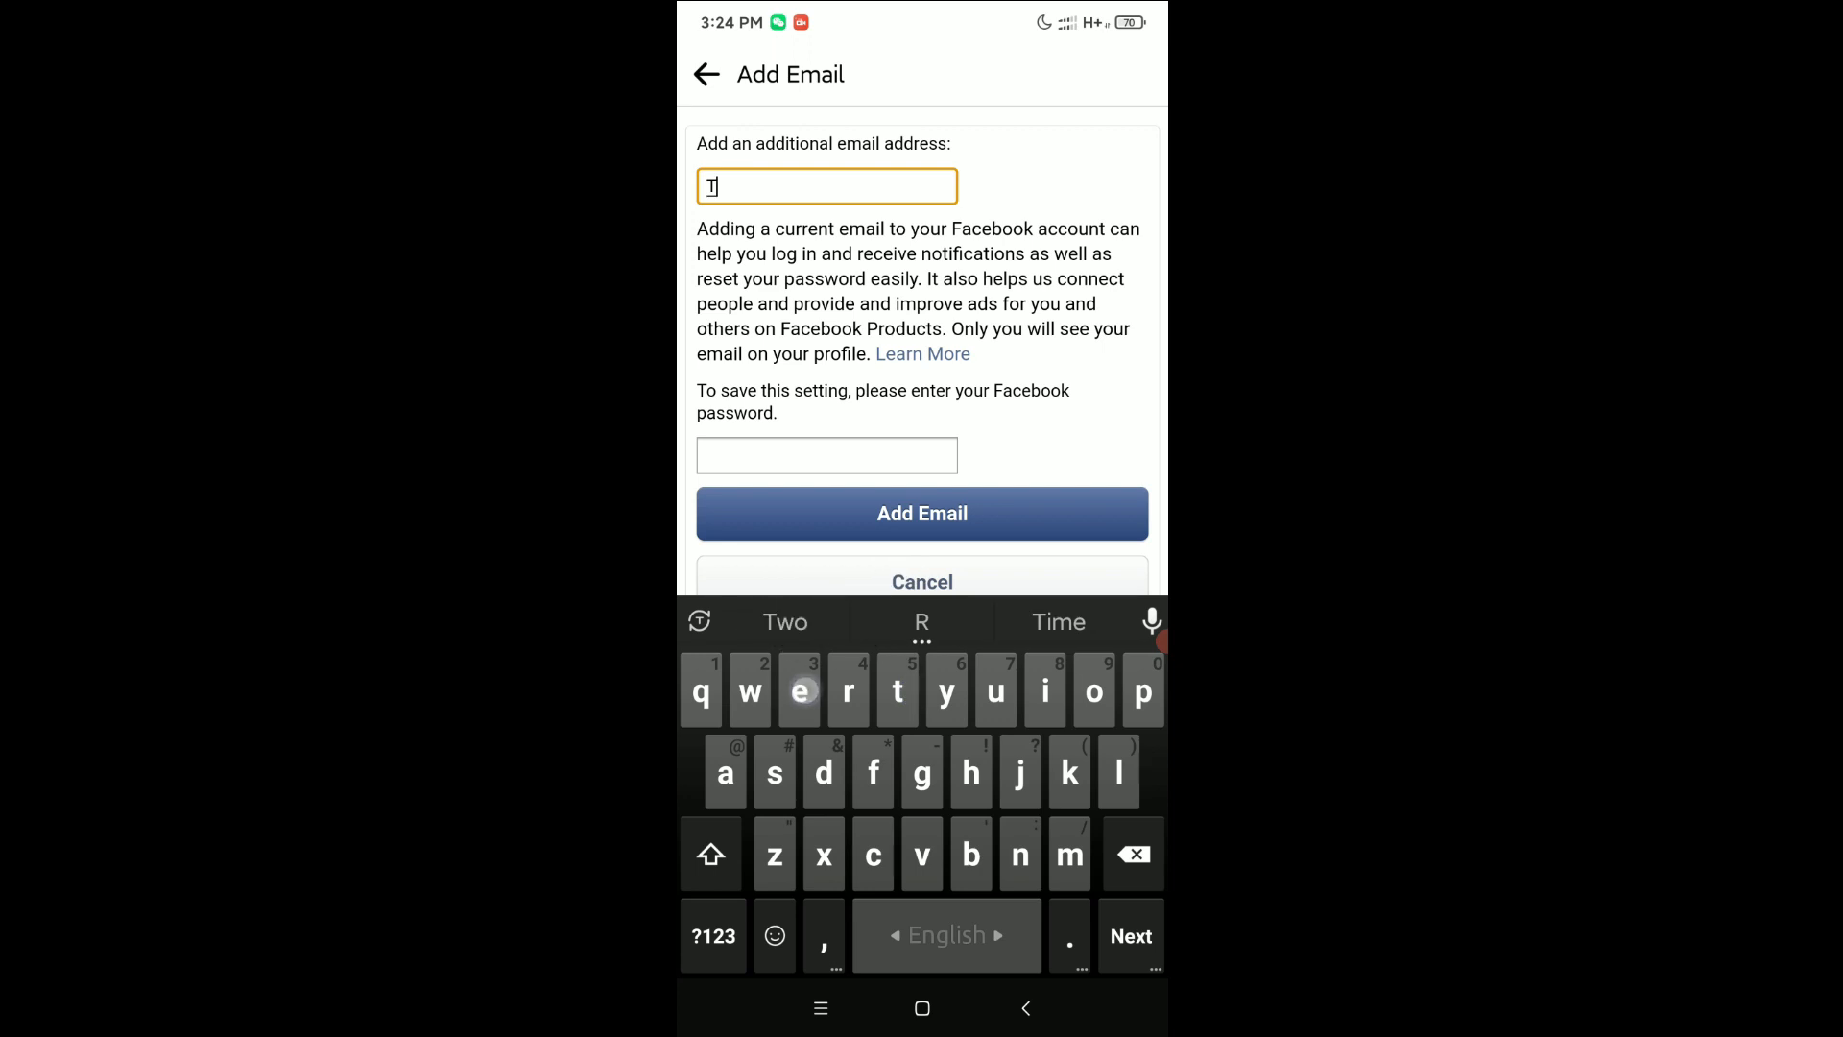
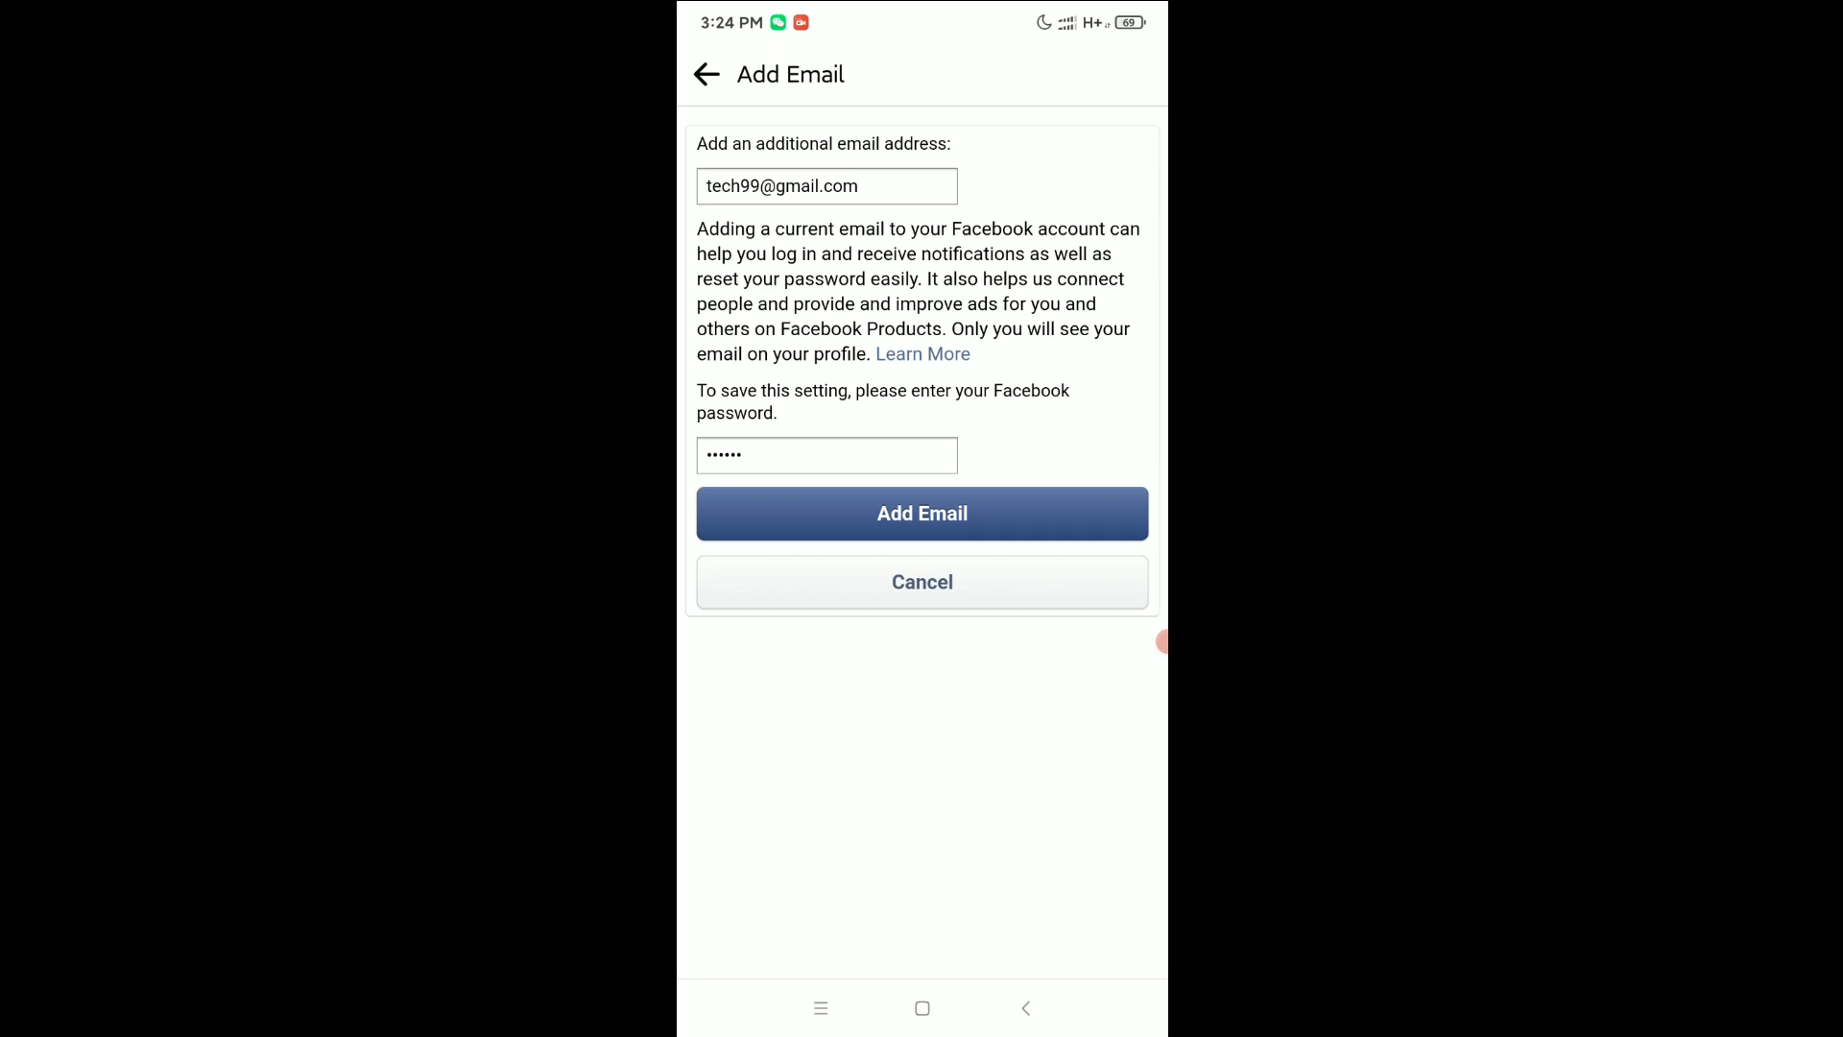
left_click(922, 514)
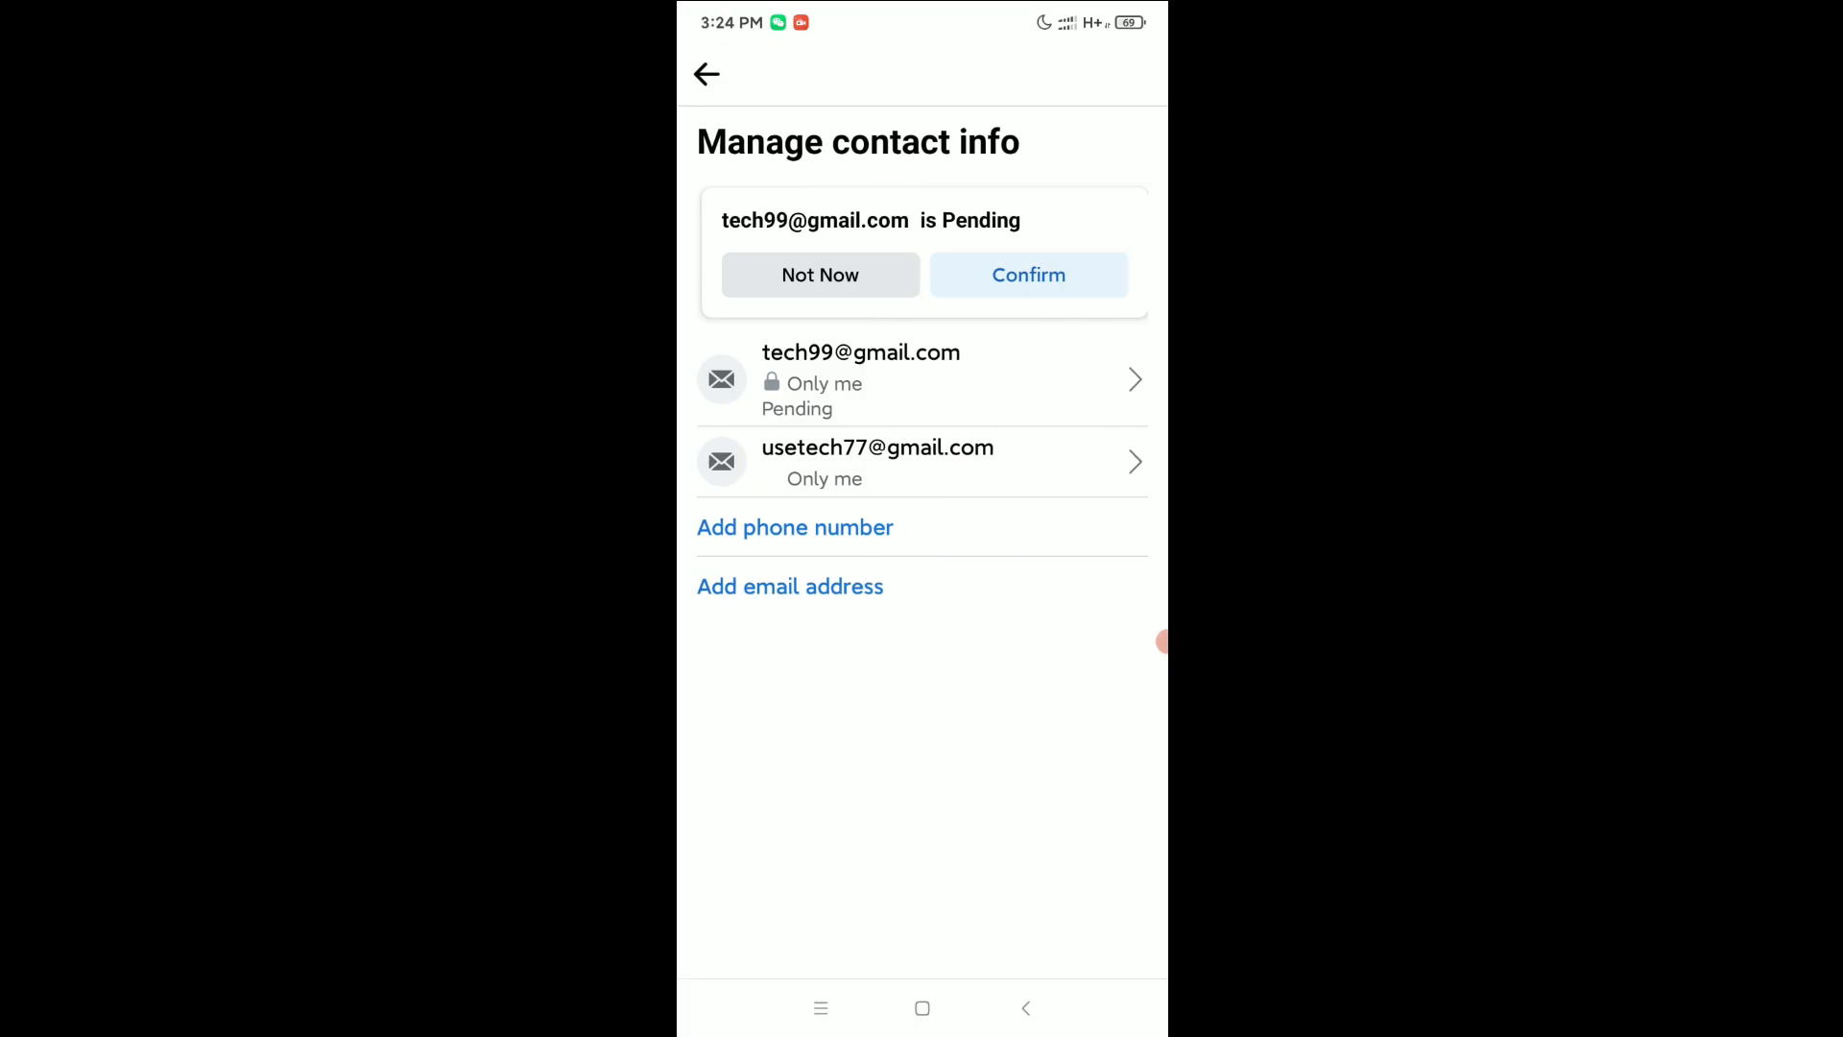